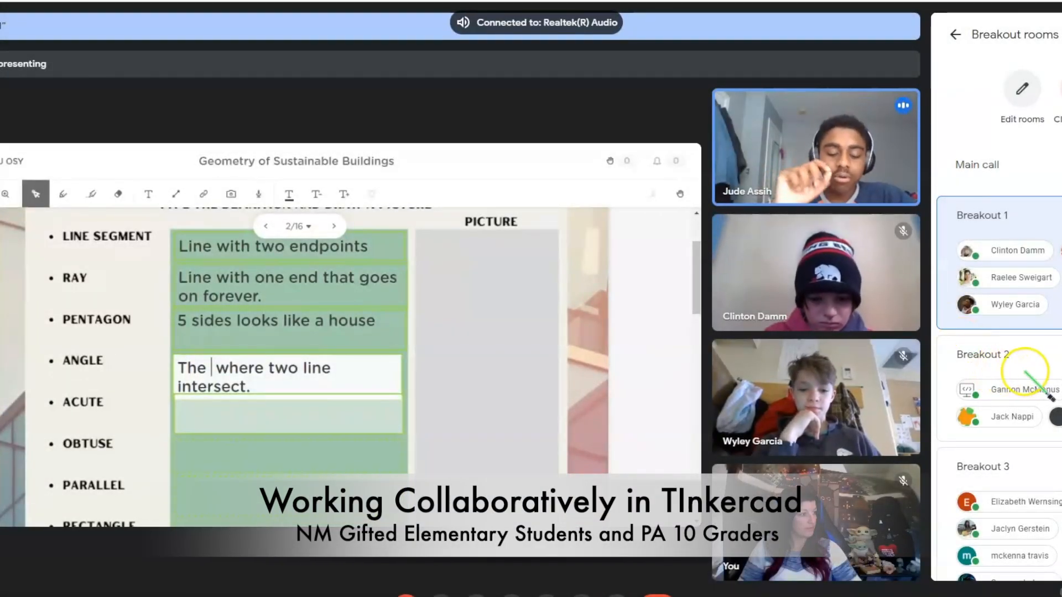
# Message everyone in the call: 'Which are we unsure that says IDK'.
pyautogui.write('space')
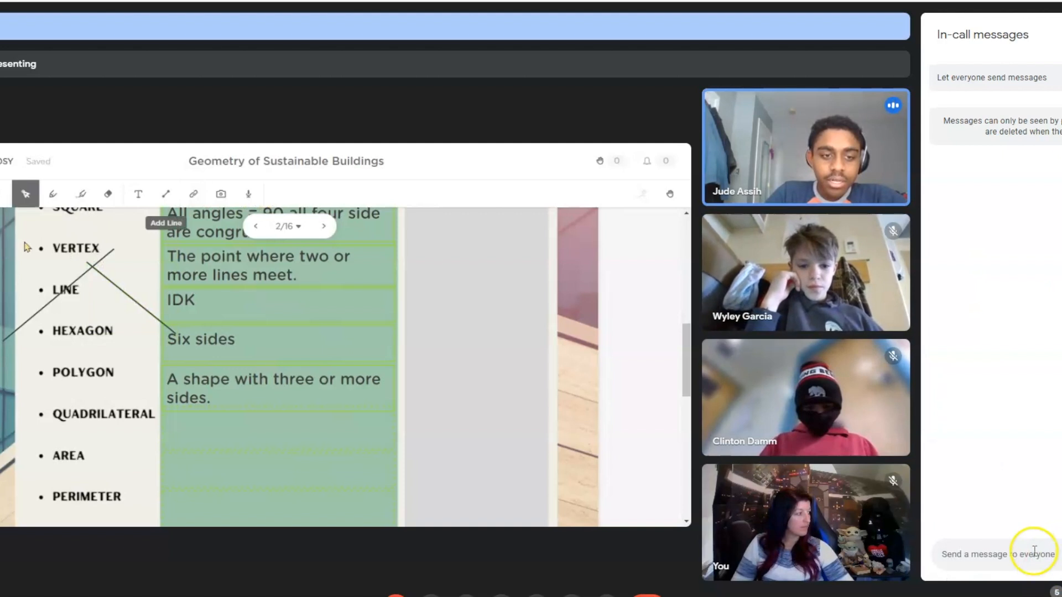
pyautogui.click(165, 195)
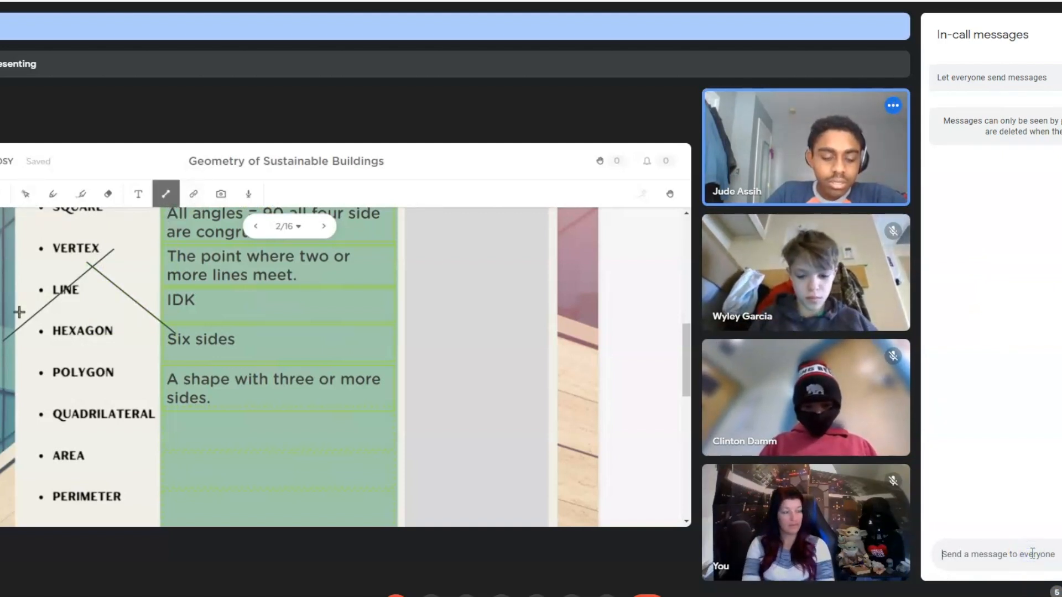
pyautogui.write('Which definition')
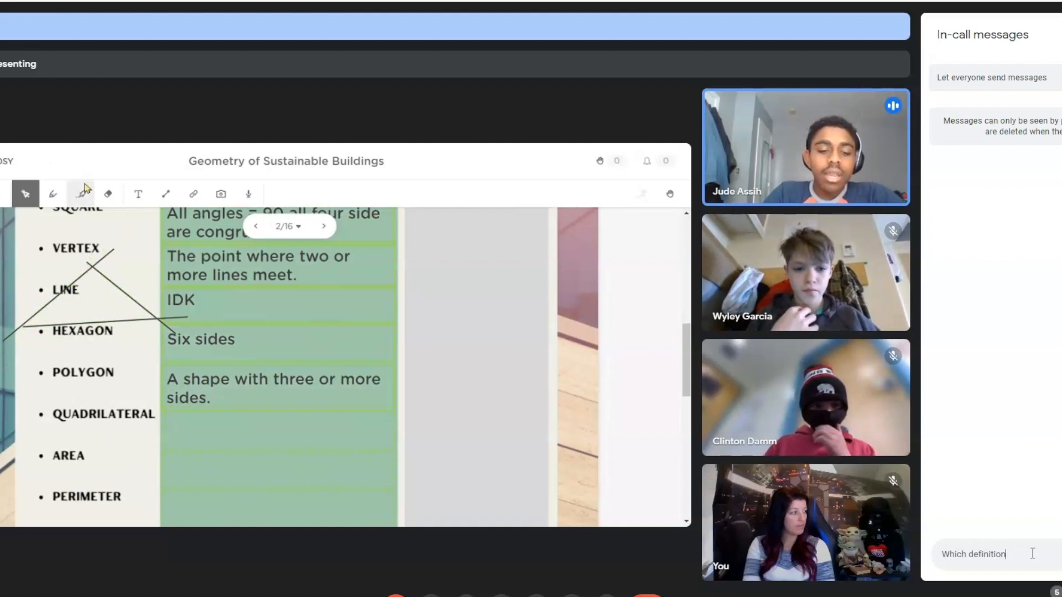
pyautogui.write('are we unsure')
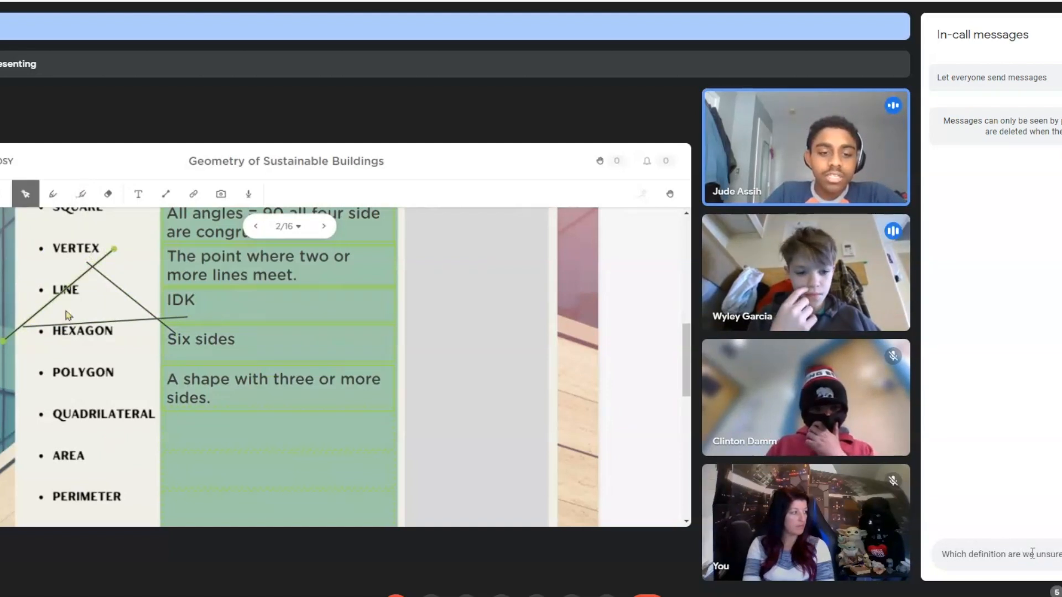
pyautogui.write('that')
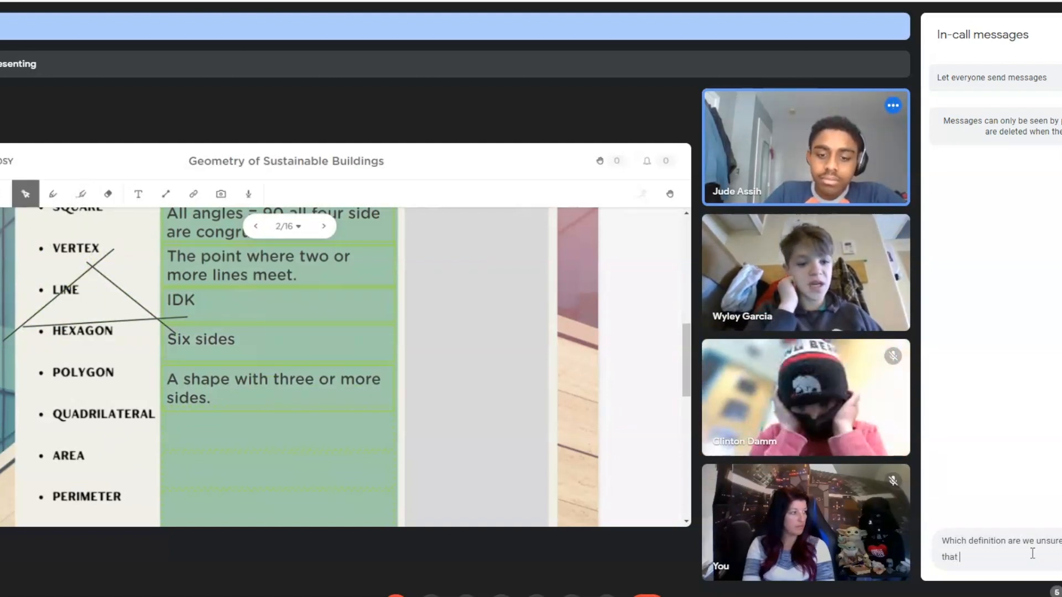
pyautogui.write('says IDK')
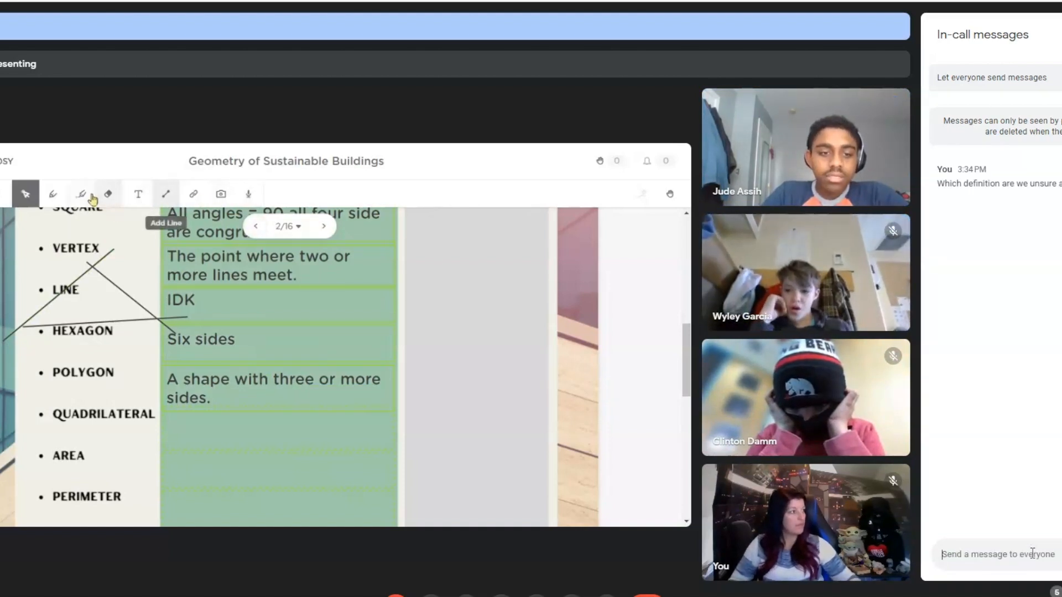
pyautogui.click(107, 193)
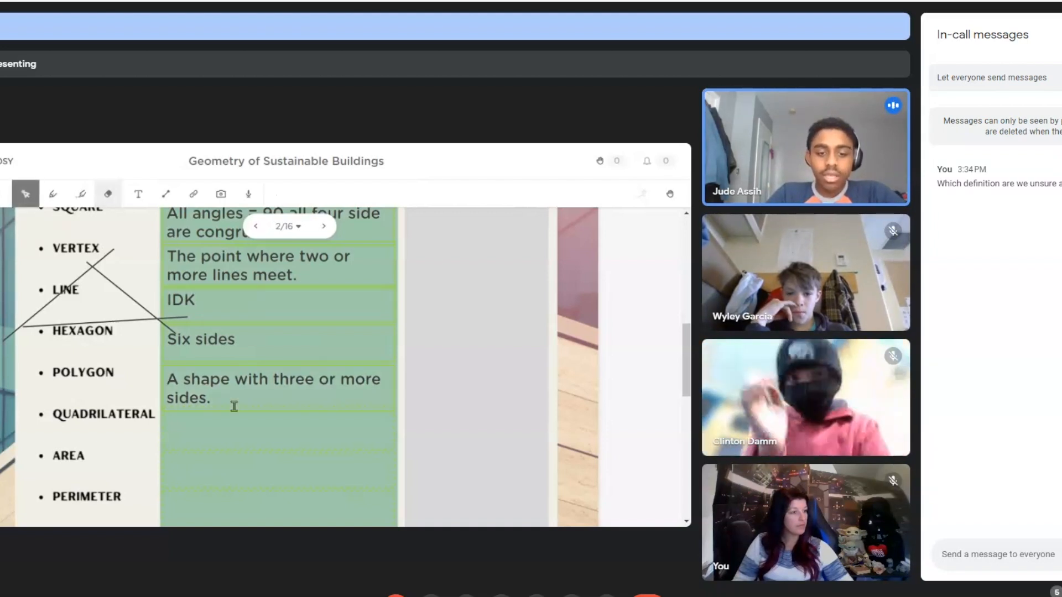
# Fill the Quadrilateral row with '4 sided polygon' and begin the Area definition with 'space in'.
pyautogui.scroll(-3)
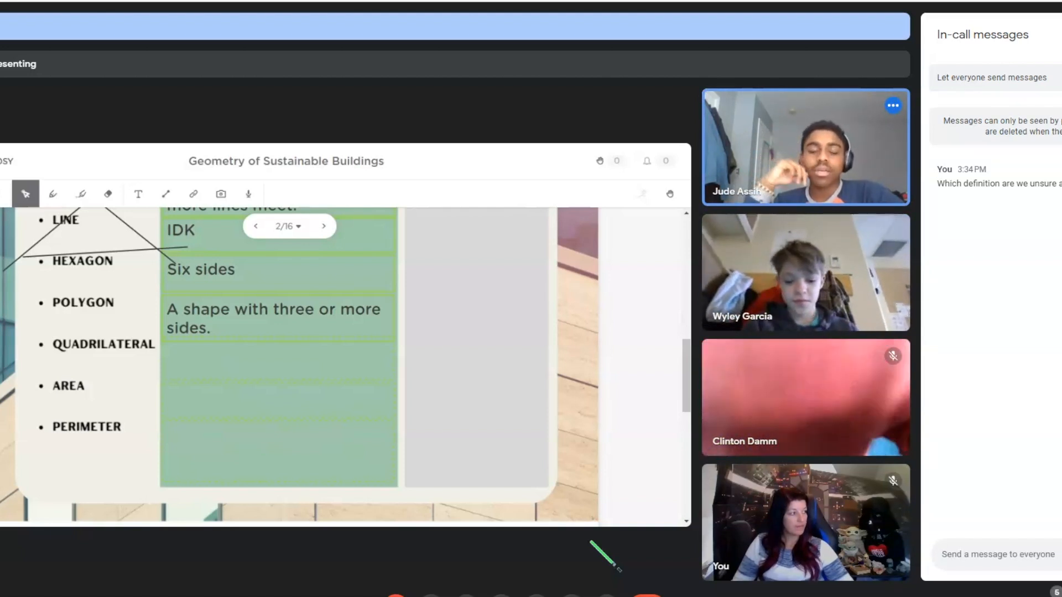
pyautogui.write('4 sided polygon')
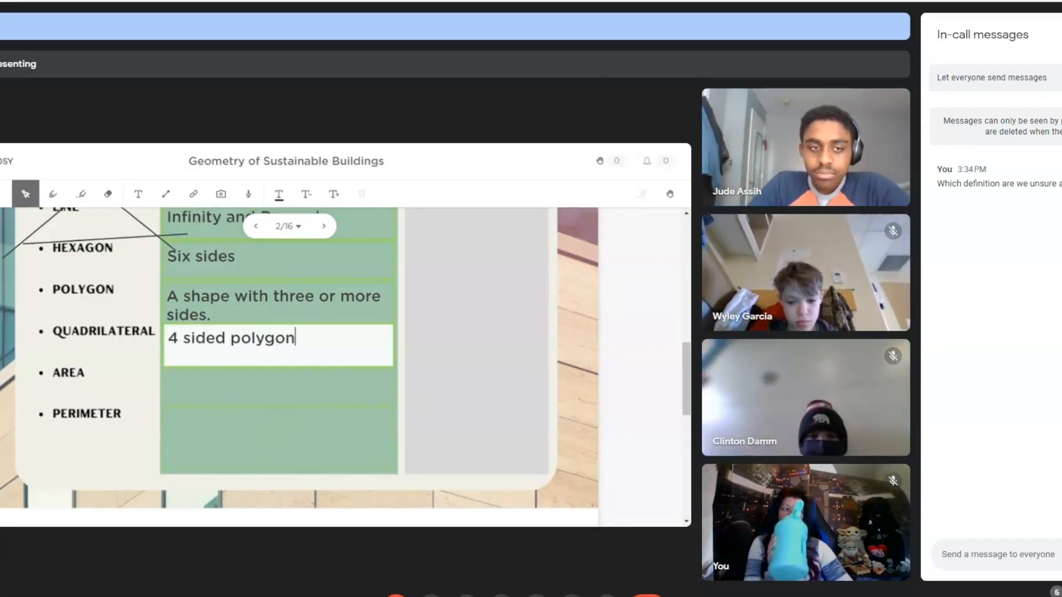
pyautogui.click(277, 387)
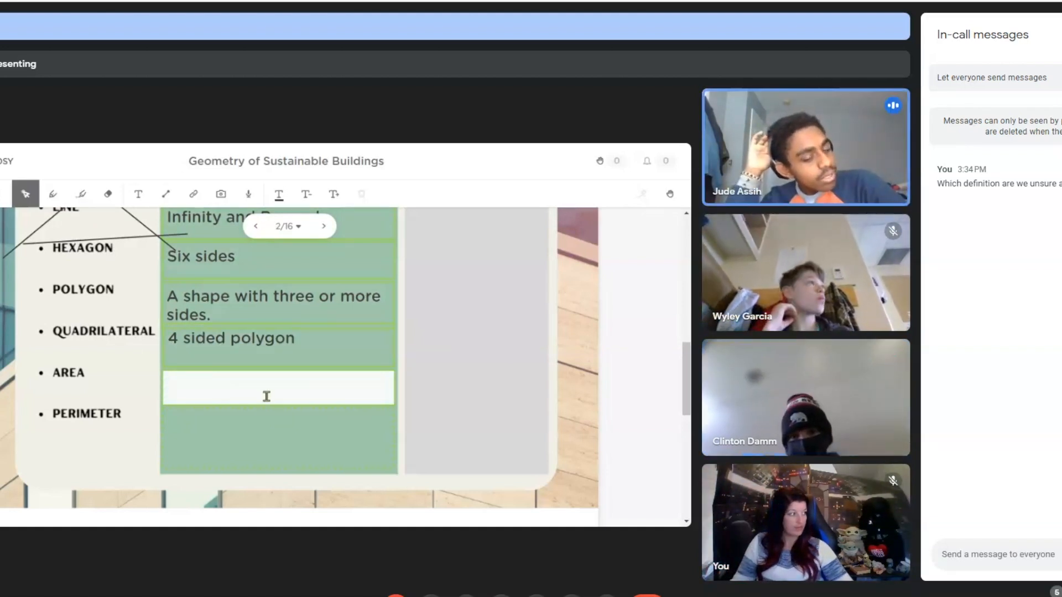
pyautogui.write('space in')
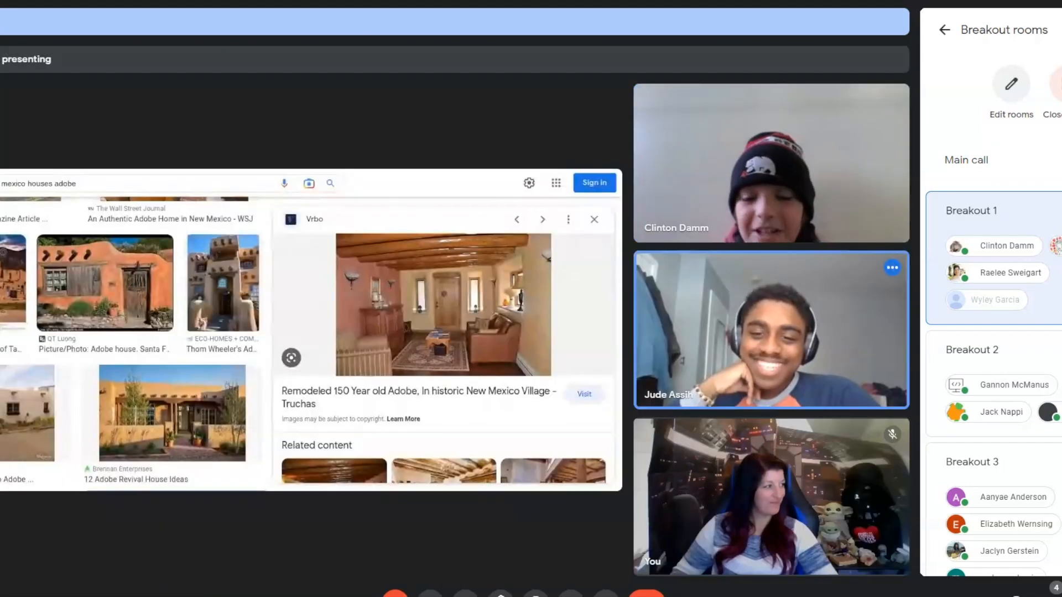
# Preview two more New Mexico adobe house photos from the image results.
pyautogui.click(542, 219)
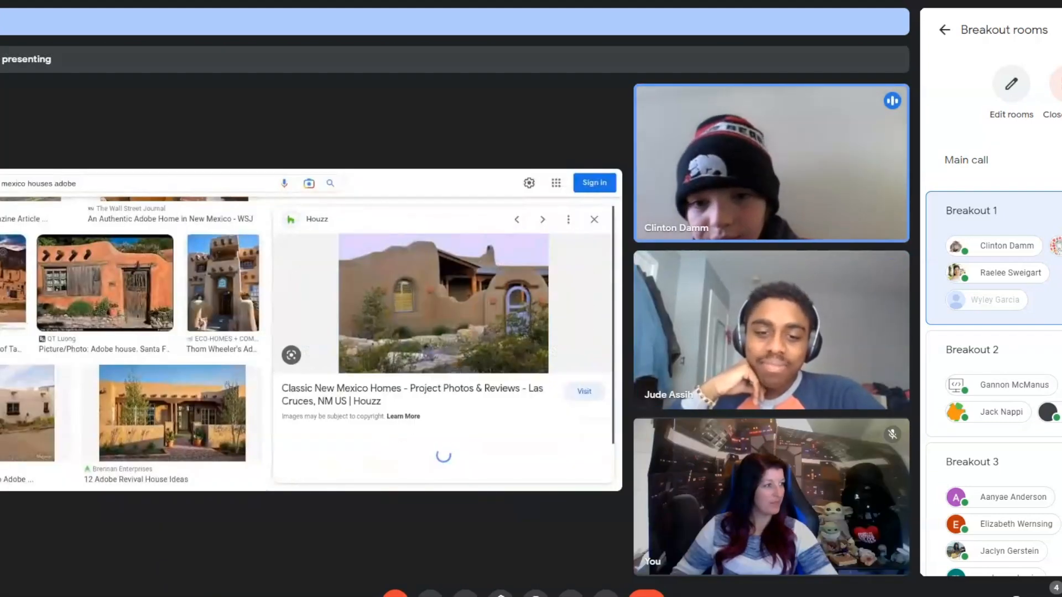
pyautogui.click(542, 219)
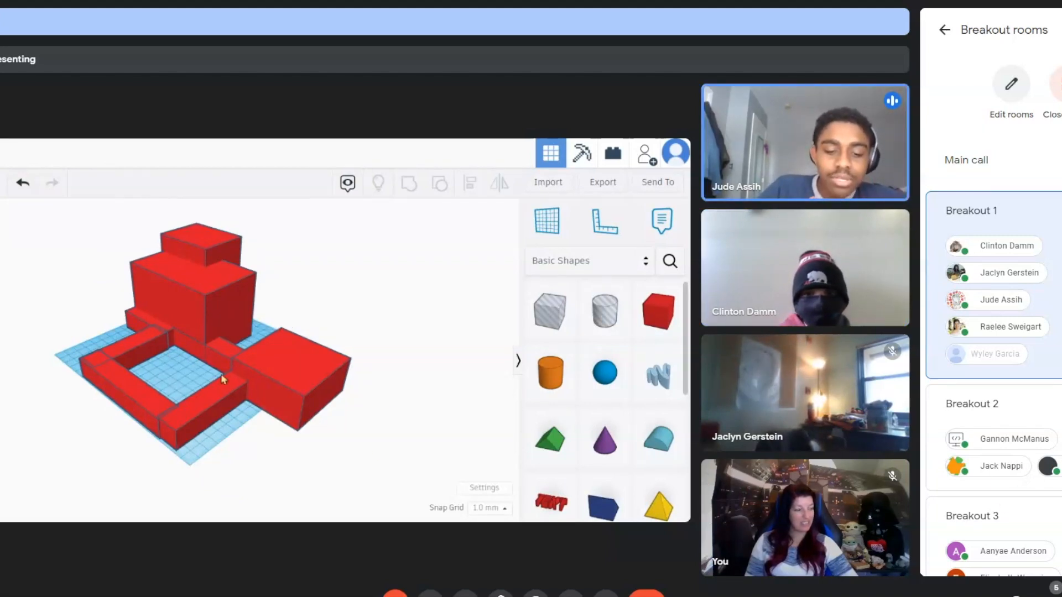
pyautogui.moveTo(96, 272)
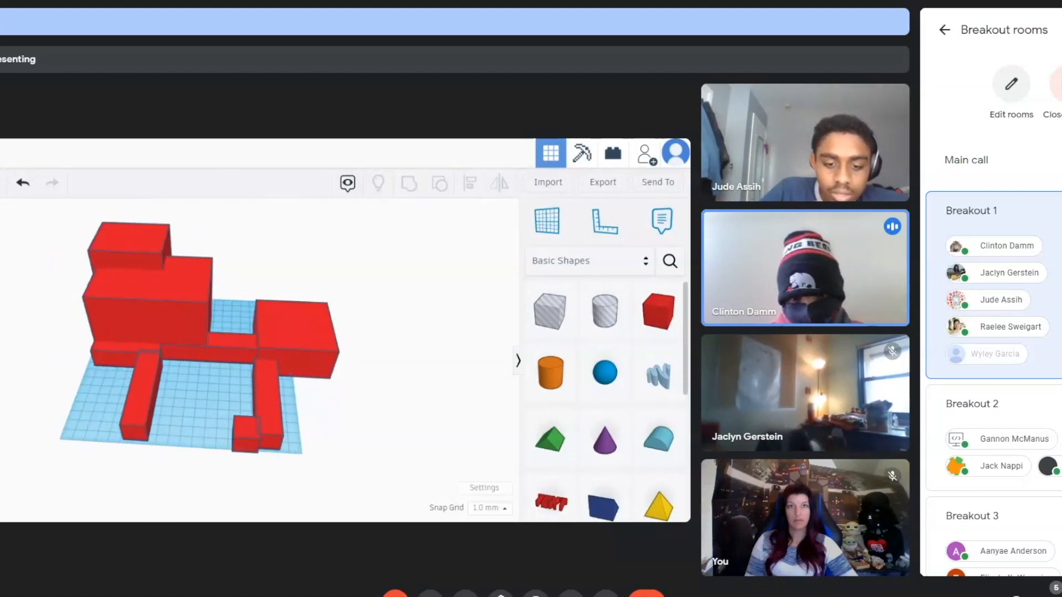
# Select the large red box and reposition it to close the courtyard wall.
pyautogui.click(291, 332)
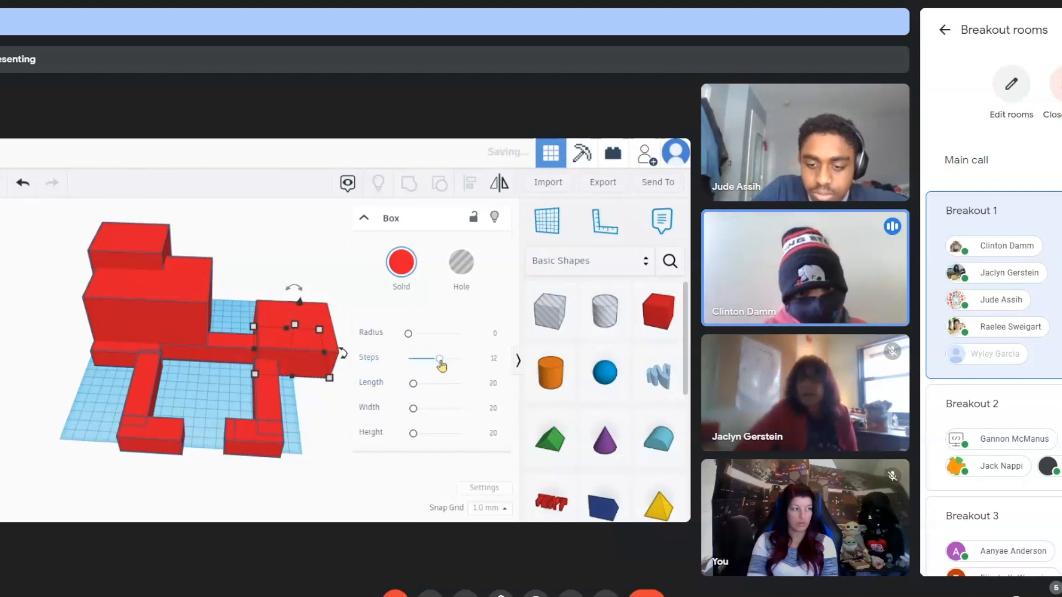
pyautogui.click(228, 462)
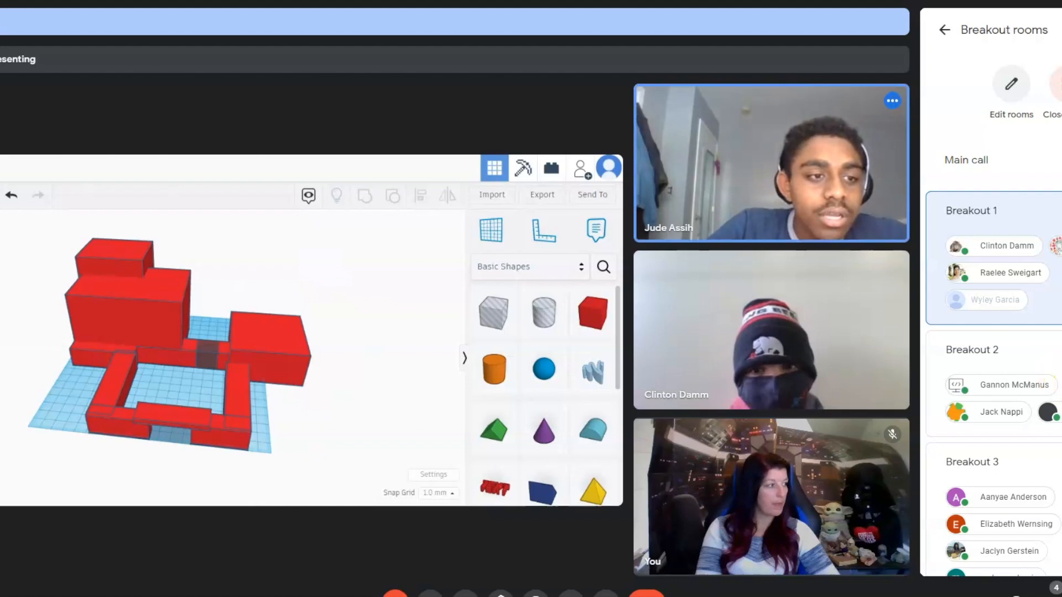
pyautogui.scroll(-3)
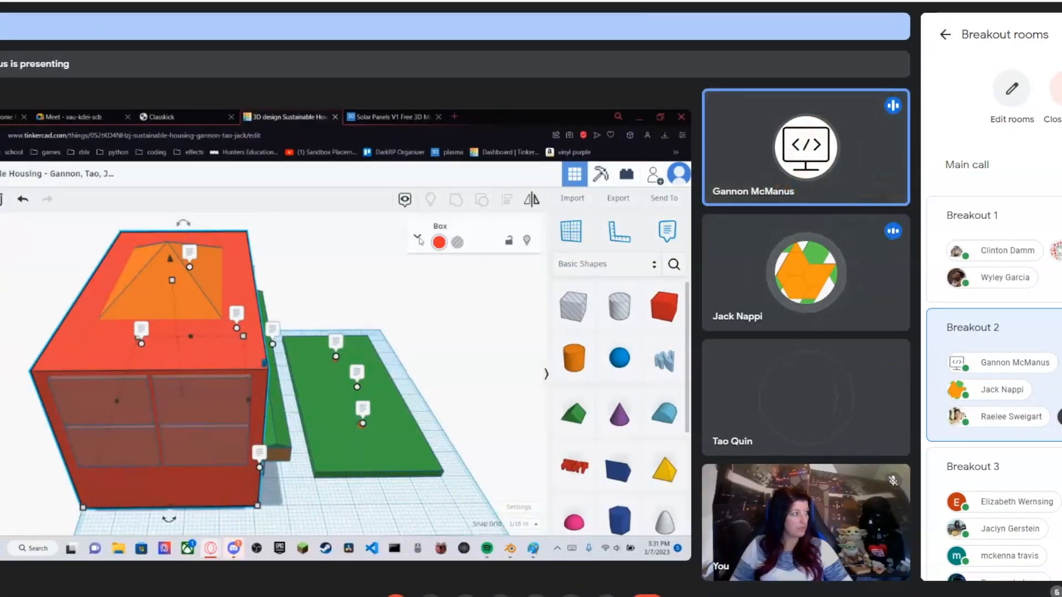
# Expand the Box shape properties, then refresh the expired design session.
pyautogui.click(417, 229)
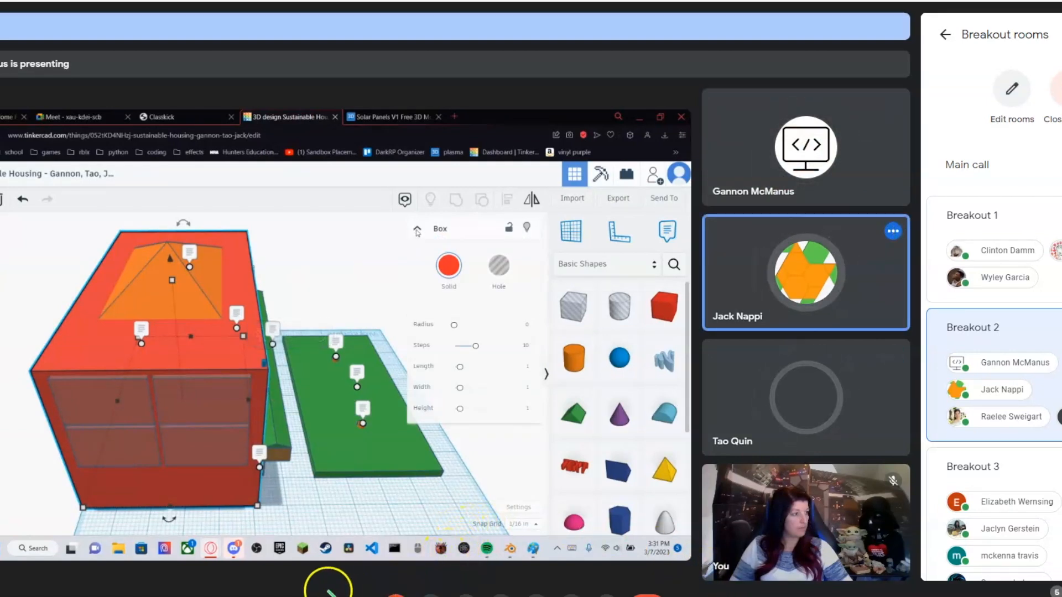
pyautogui.click(417, 229)
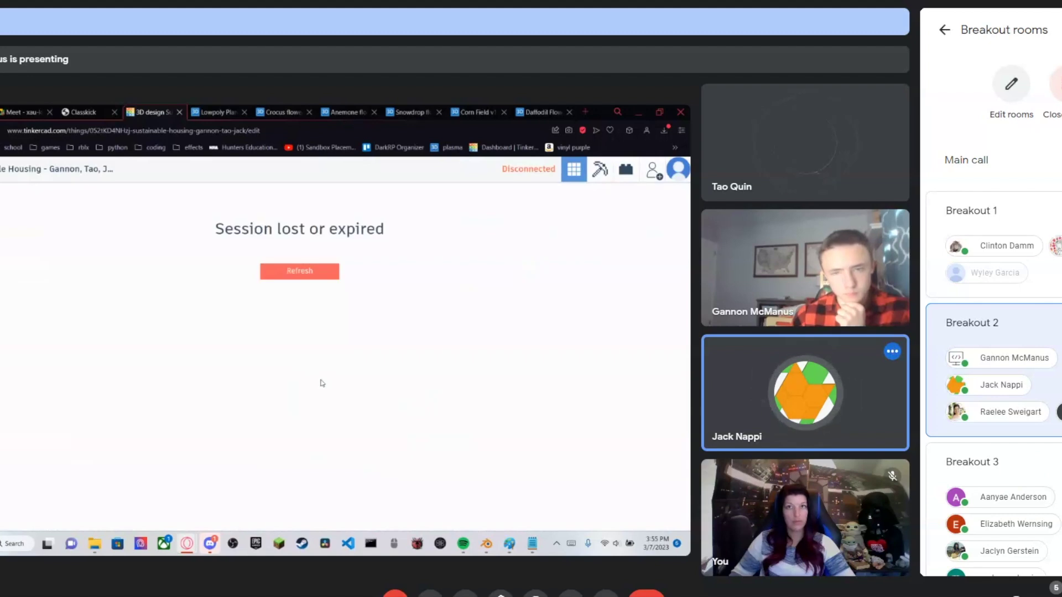
pyautogui.click(299, 271)
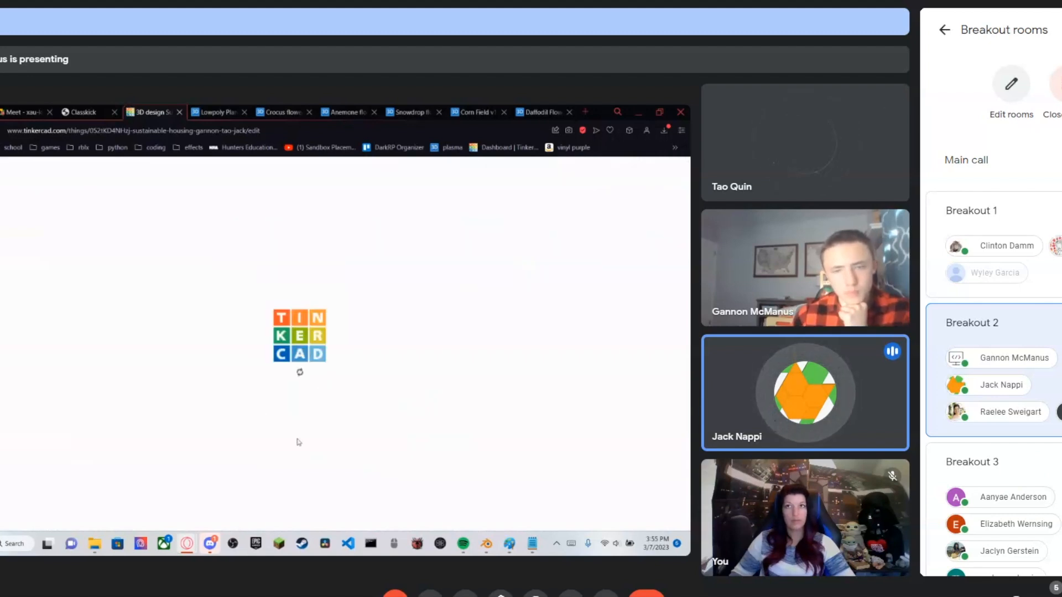